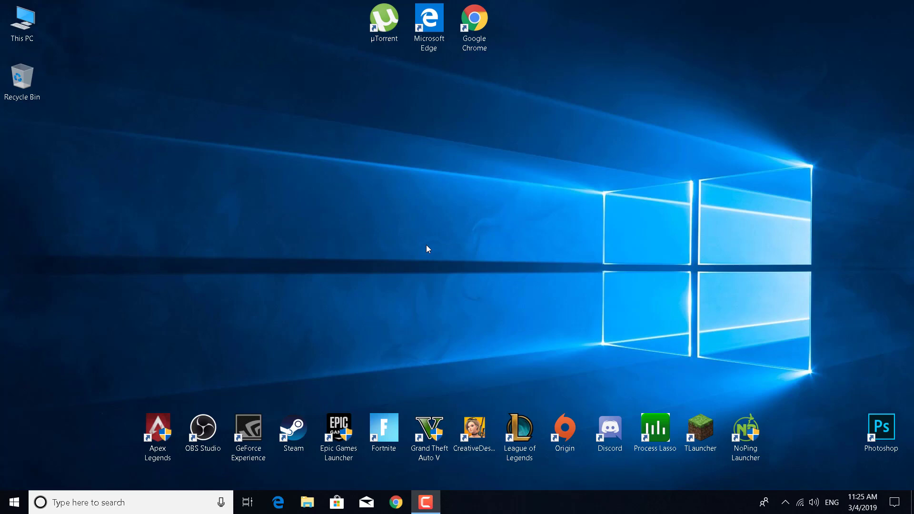
Start File Explorer from the taskbar, landing on This PC
{"action": "left_click", "coordinate": [22, 22]}
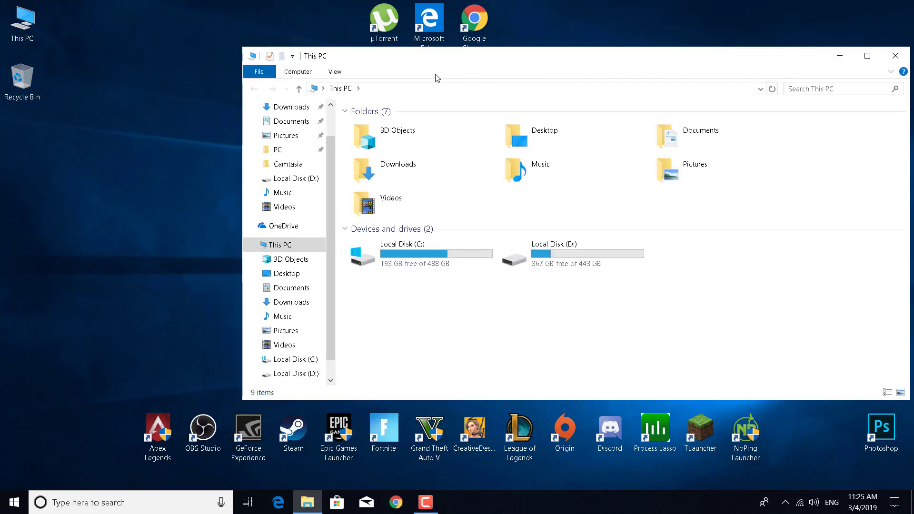
{"action": "mouse_move", "coordinate": [535, 363]}
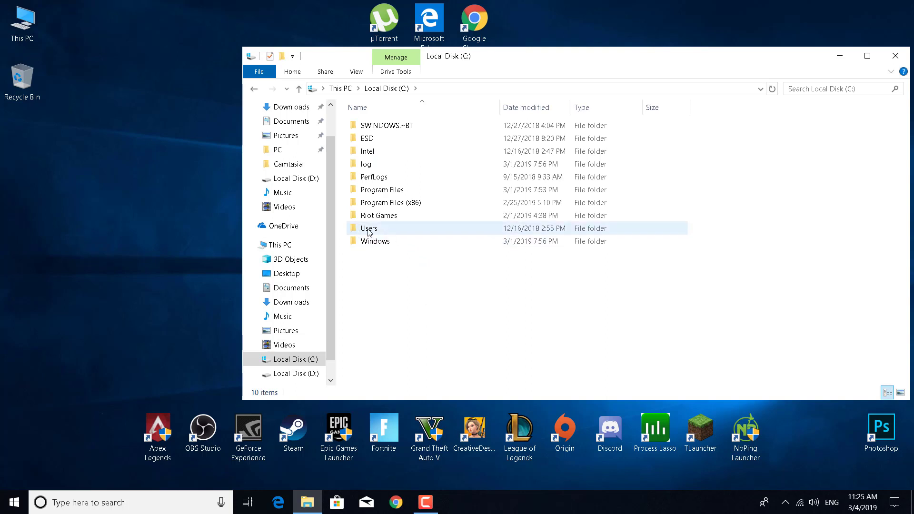
{"action": "mouse_move", "coordinate": [382, 235]}
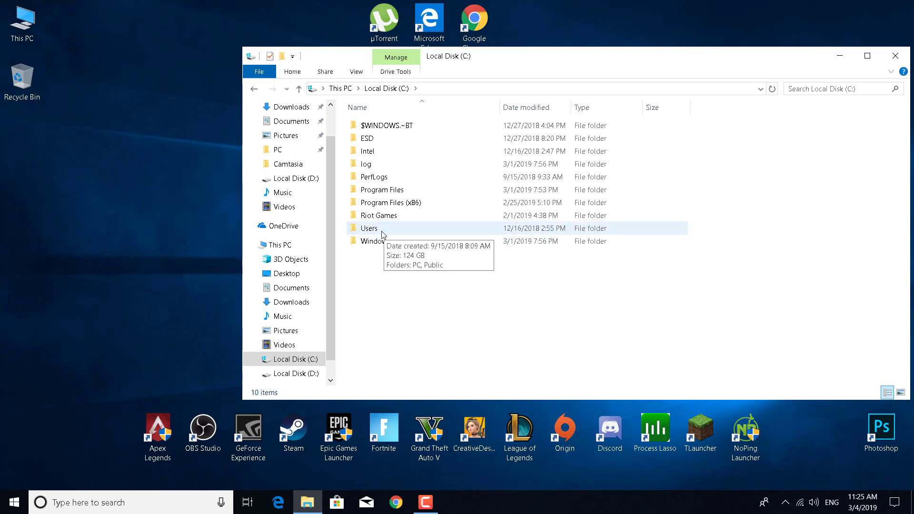
Navigate through Users, PC, Saved Games, Respawn, Apex into the local config folder
{"action": "double_click", "coordinate": [369, 227]}
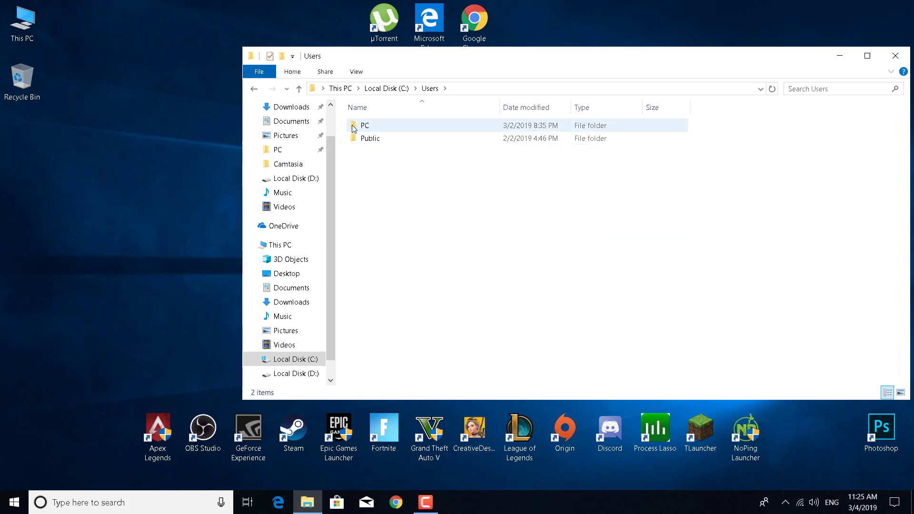
{"action": "mouse_move", "coordinate": [364, 125]}
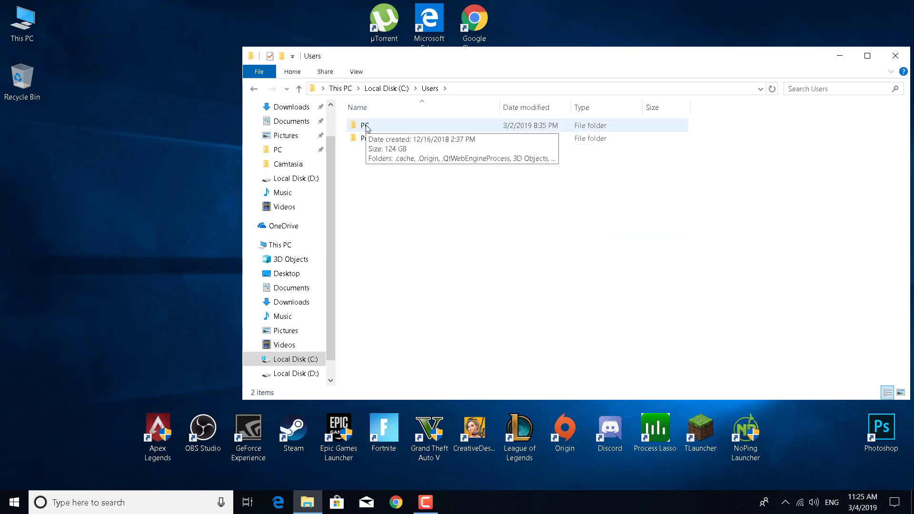
{"action": "double_click", "coordinate": [364, 125]}
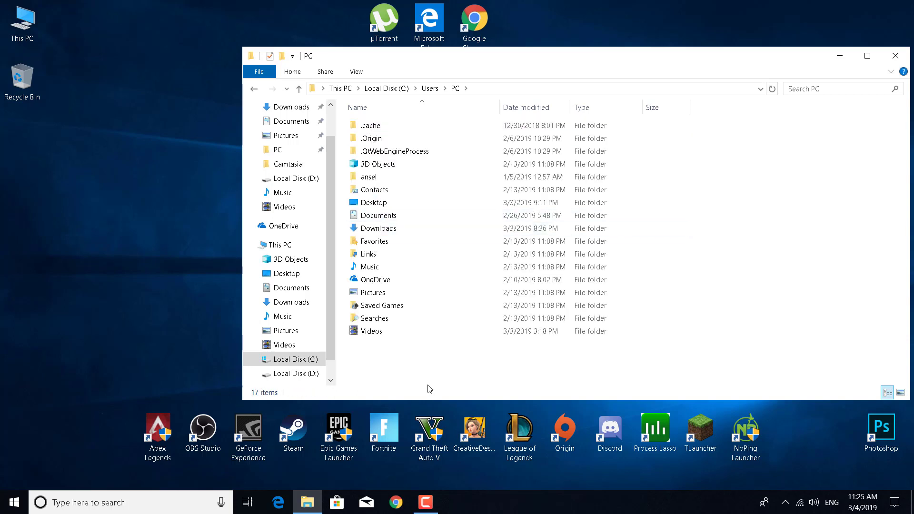
{"action": "mouse_move", "coordinate": [407, 345]}
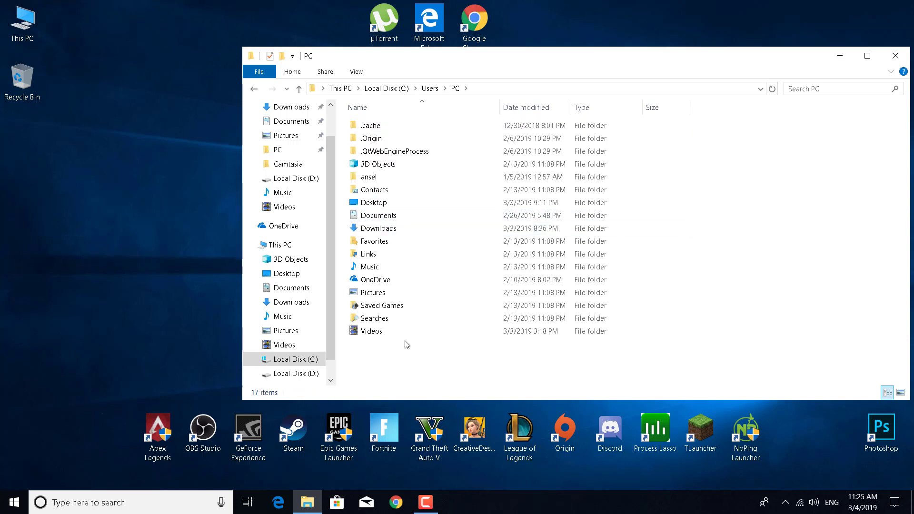
{"action": "double_click", "coordinate": [382, 305]}
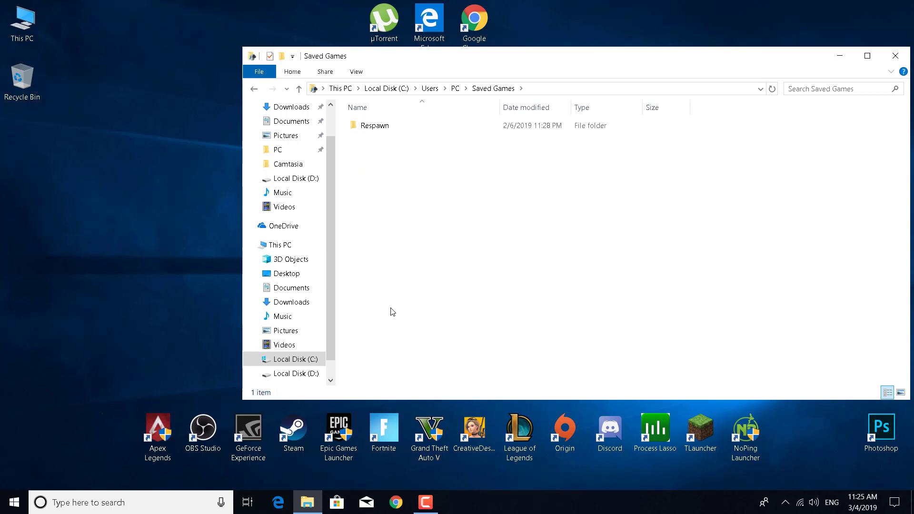
{"action": "left_click", "coordinate": [375, 126]}
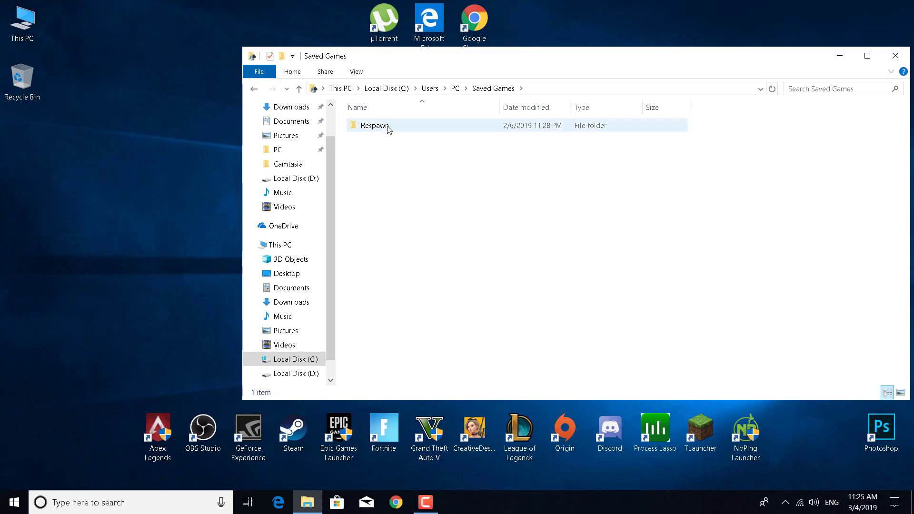
{"action": "double_click", "coordinate": [374, 126]}
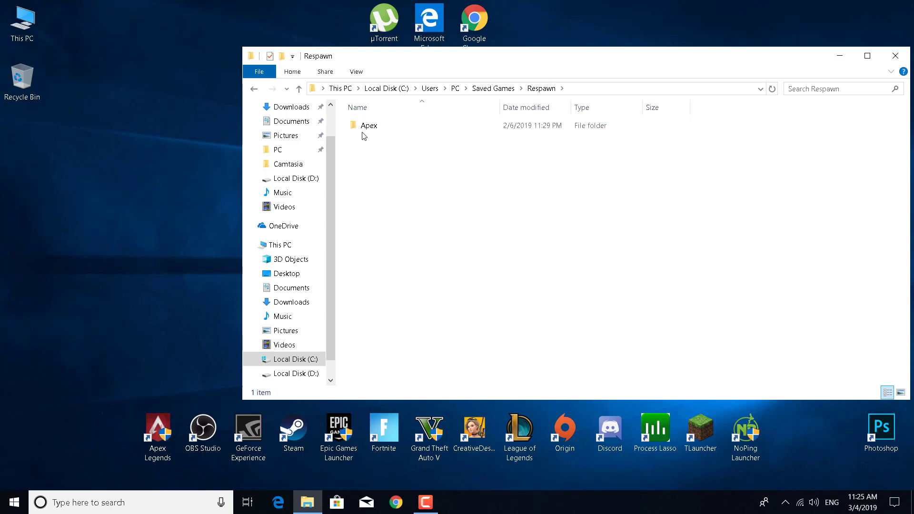
{"action": "double_click", "coordinate": [369, 126]}
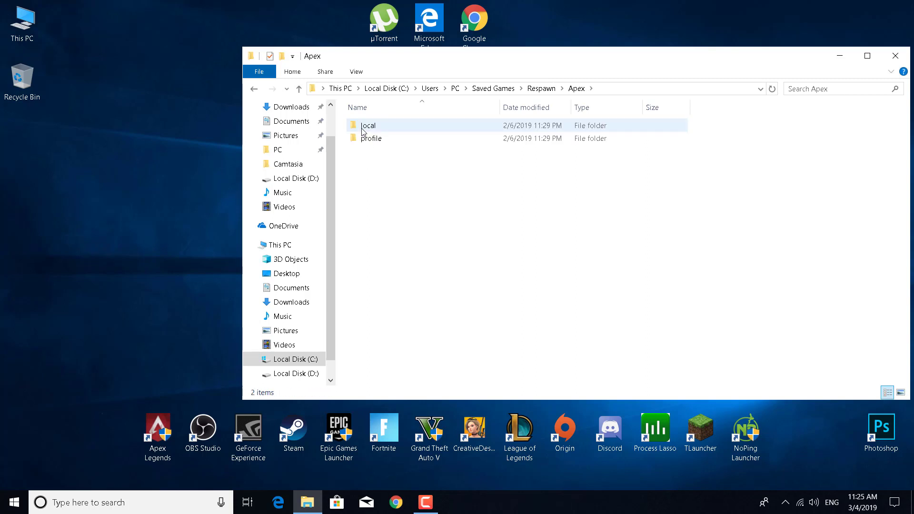
{"action": "double_click", "coordinate": [368, 124]}
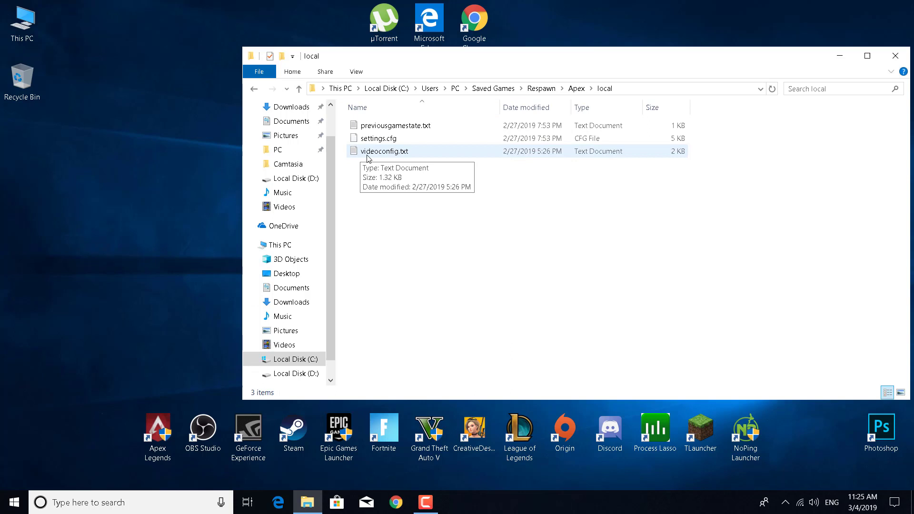
{"action": "mouse_move", "coordinate": [381, 152]}
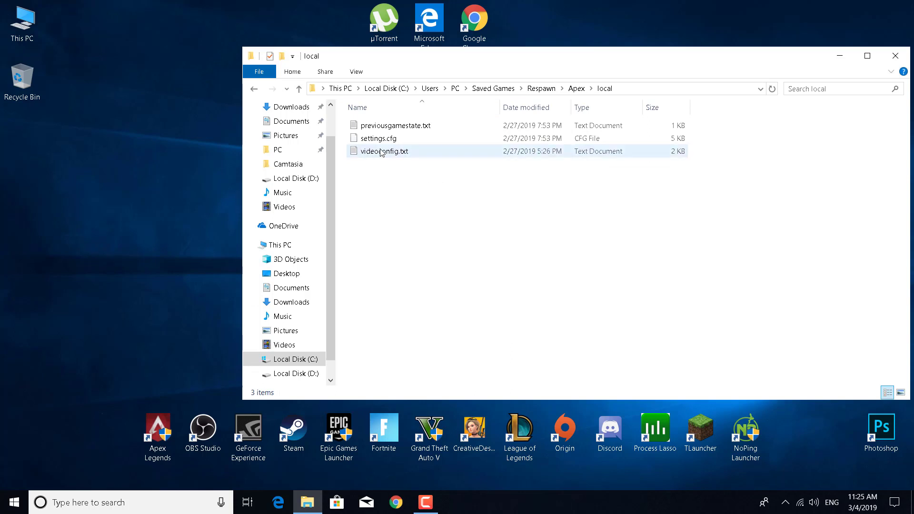
{"action": "right_click", "coordinate": [385, 151]}
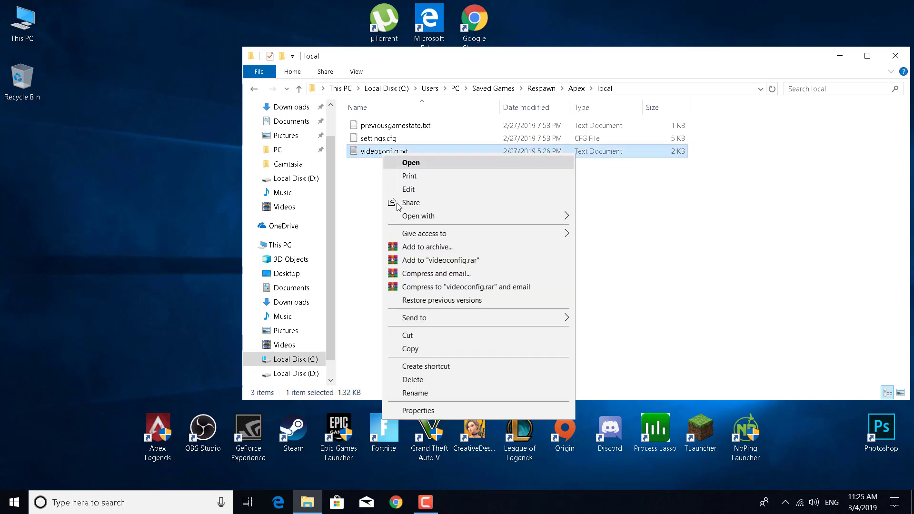
{"action": "left_click", "coordinate": [418, 216]}
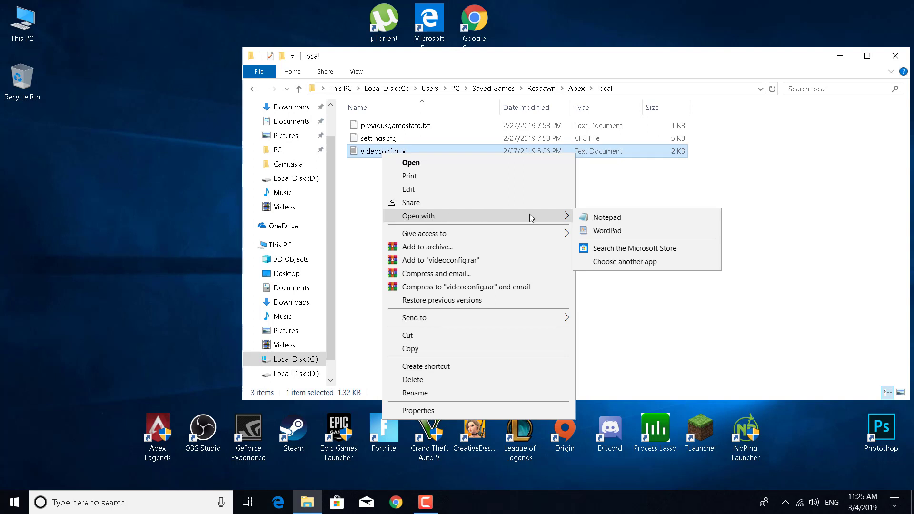
{"action": "mouse_move", "coordinate": [607, 225]}
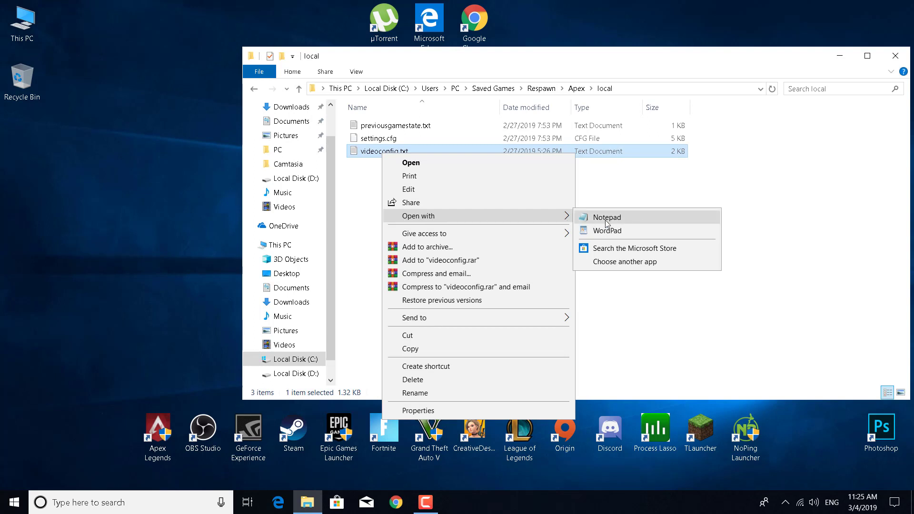
{"action": "mouse_move", "coordinate": [597, 220]}
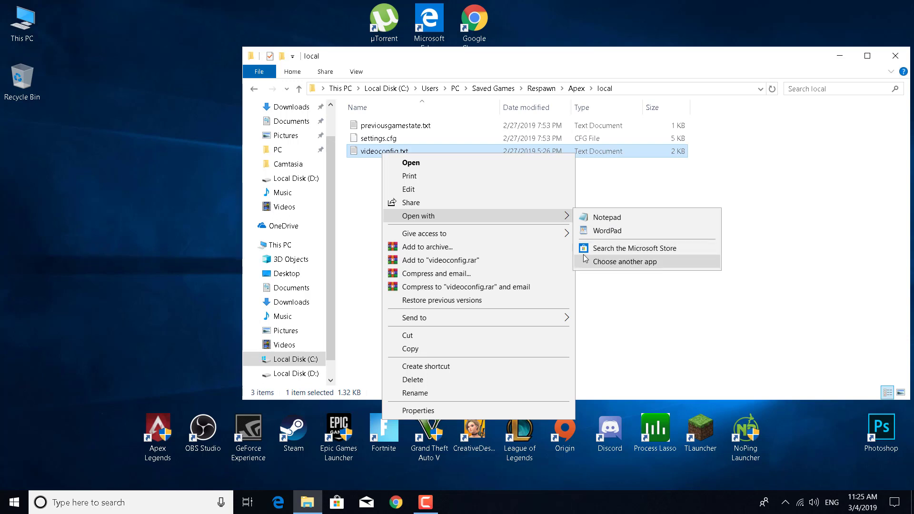
{"action": "mouse_move", "coordinate": [609, 260]}
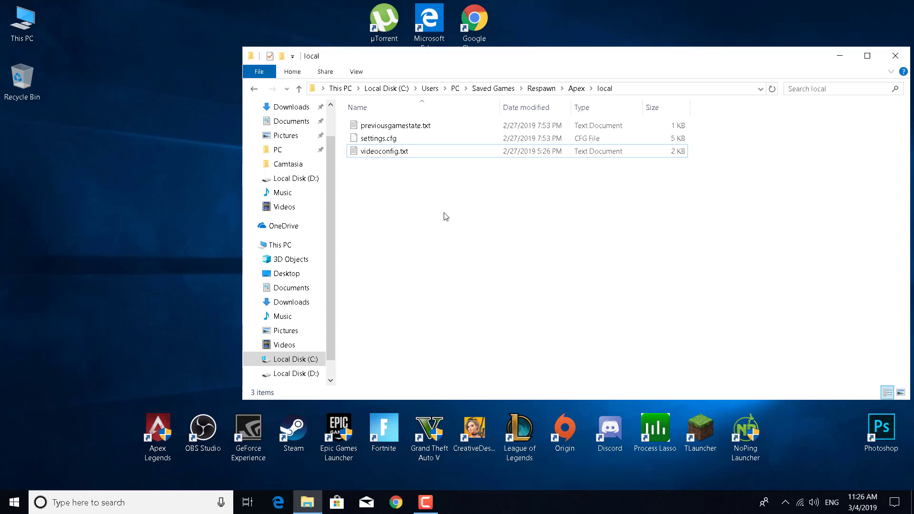
Edit the r_lod_switch_scale value in videoconfig.txt in Notepad, save the file and close it
{"action": "double_click", "coordinate": [385, 152]}
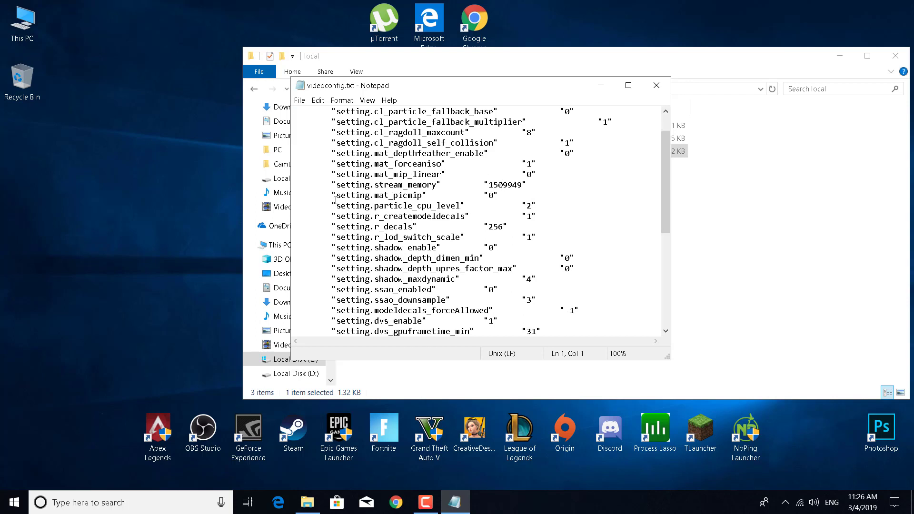
{"action": "mouse_move", "coordinate": [390, 240]}
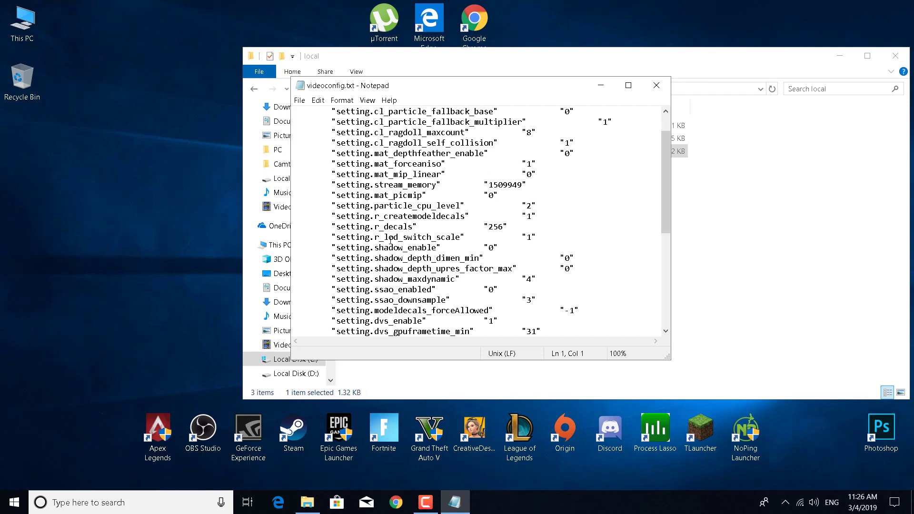
{"action": "mouse_move", "coordinate": [443, 238]}
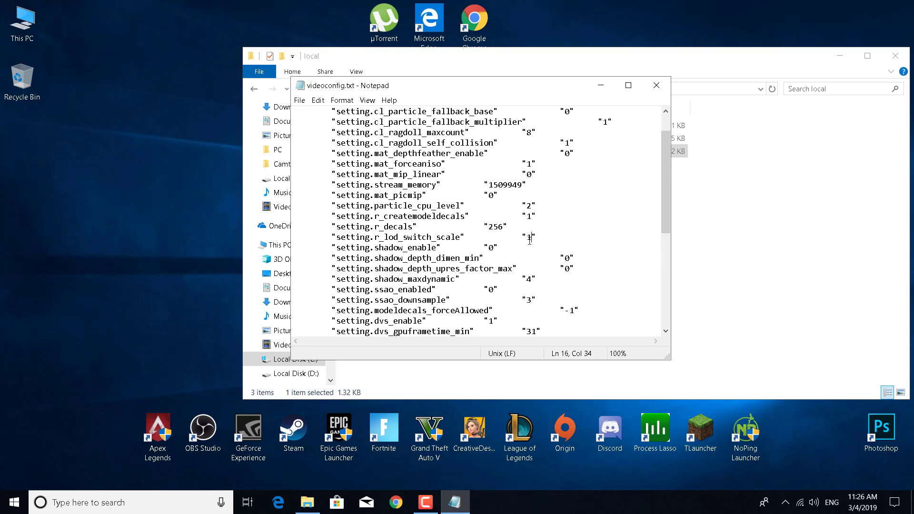
{"action": "type", "text": "0."}
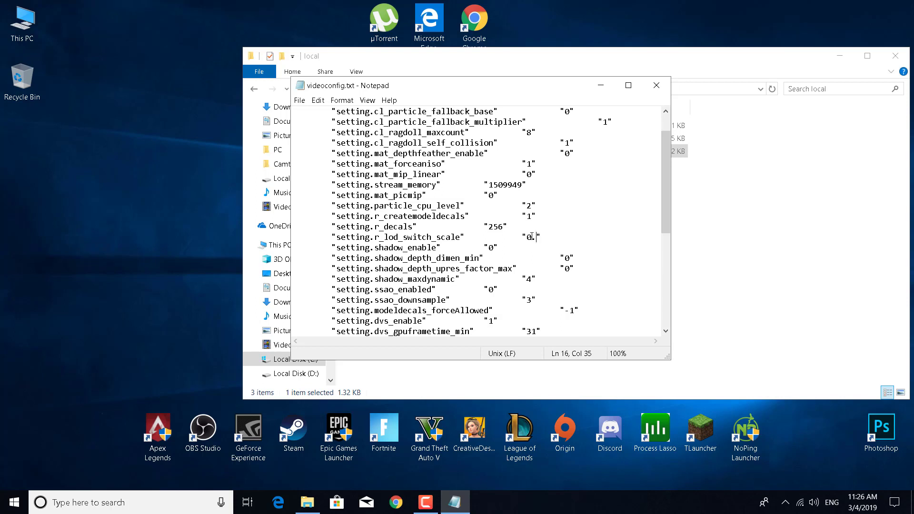
{"action": "type", "text": "6"}
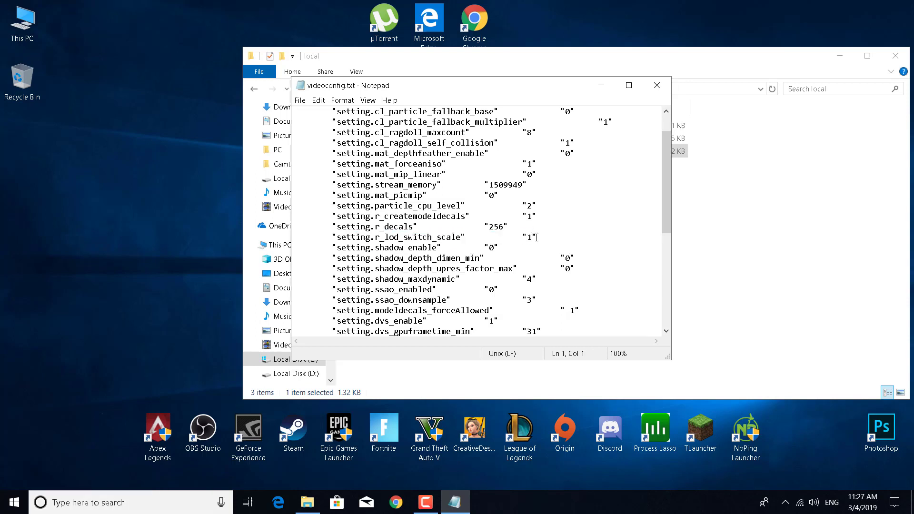
{"action": "left_click", "coordinate": [300, 100]}
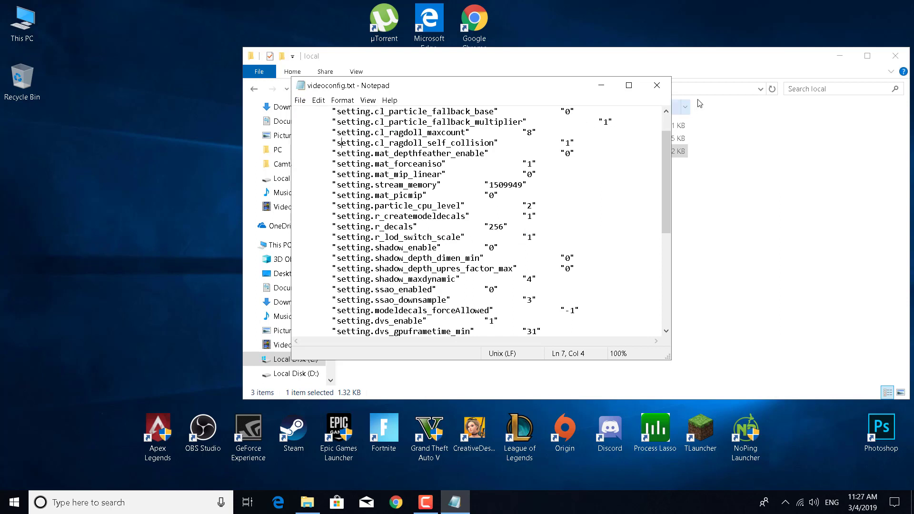
{"action": "left_click", "coordinate": [656, 85]}
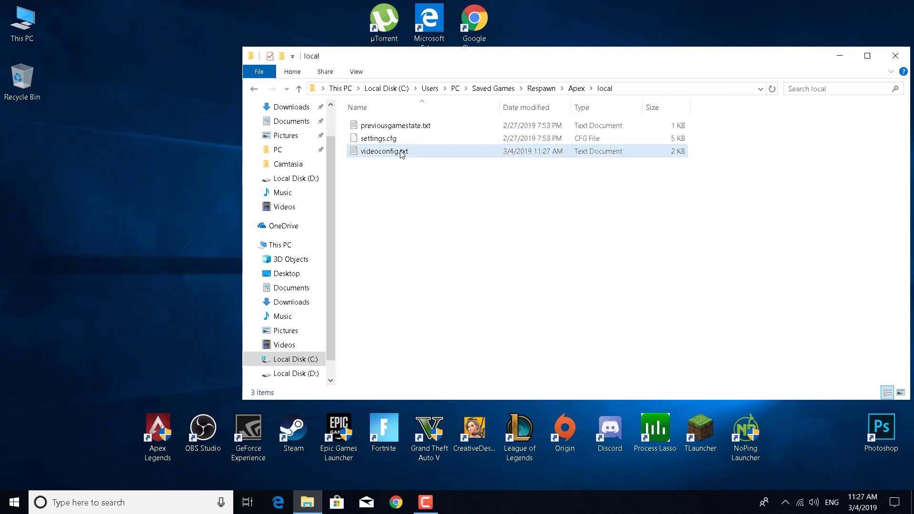
{"action": "mouse_move", "coordinate": [450, 159]}
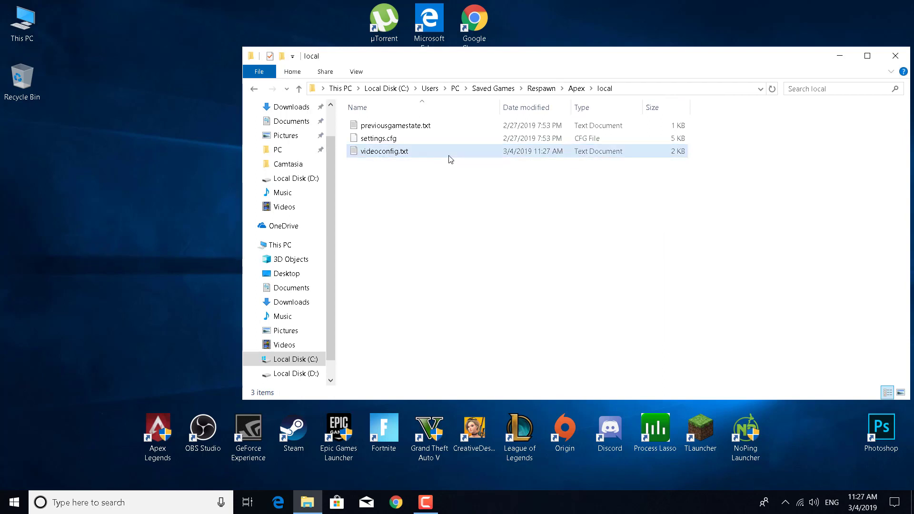
Set videoconfig.txt to Read-only in its Properties and confirm with OK
{"action": "right_click", "coordinate": [385, 152]}
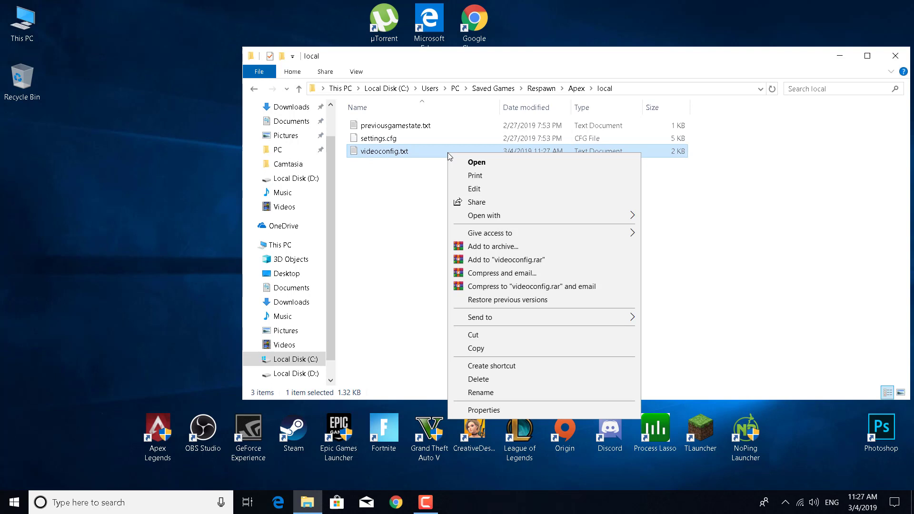
{"action": "mouse_move", "coordinate": [483, 410]}
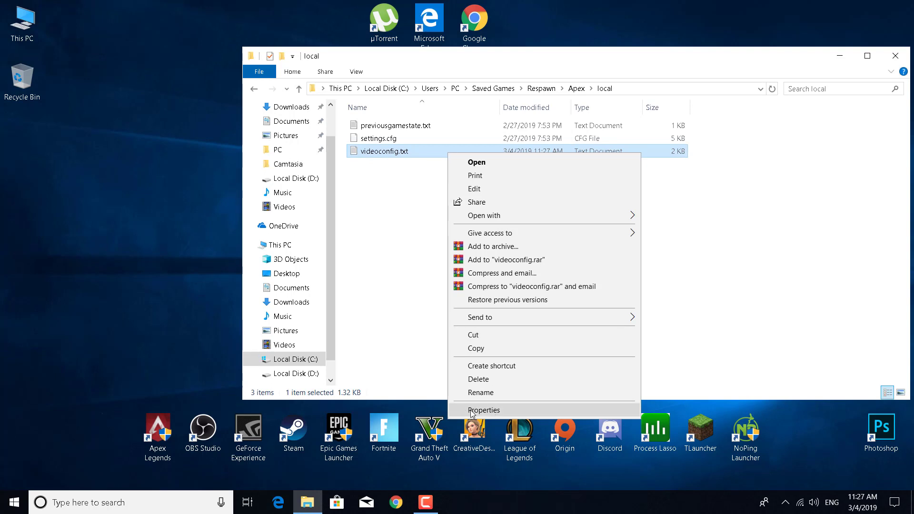
{"action": "left_click", "coordinate": [483, 410]}
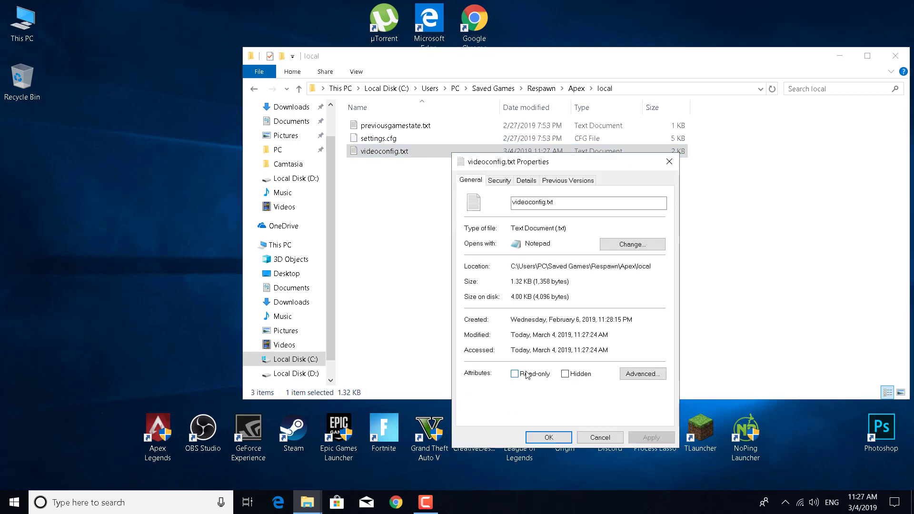
{"action": "mouse_move", "coordinate": [527, 380]}
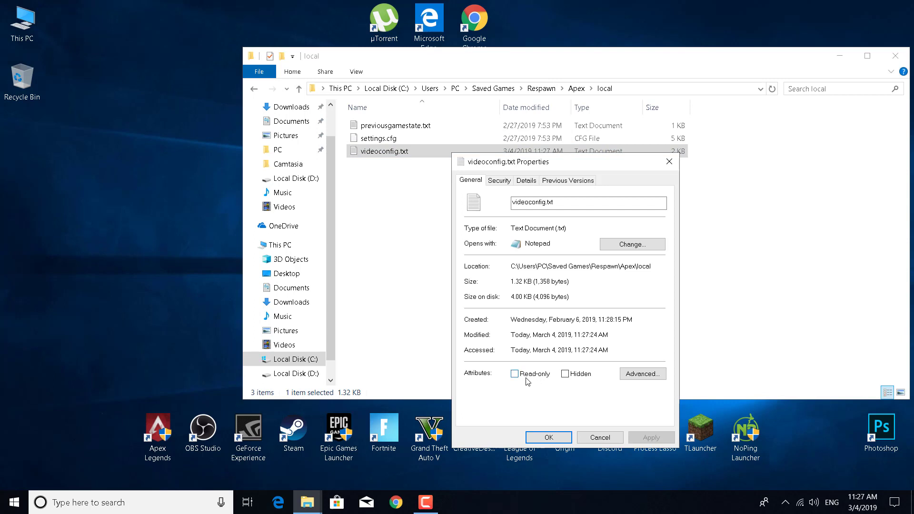
{"action": "left_click", "coordinate": [514, 374]}
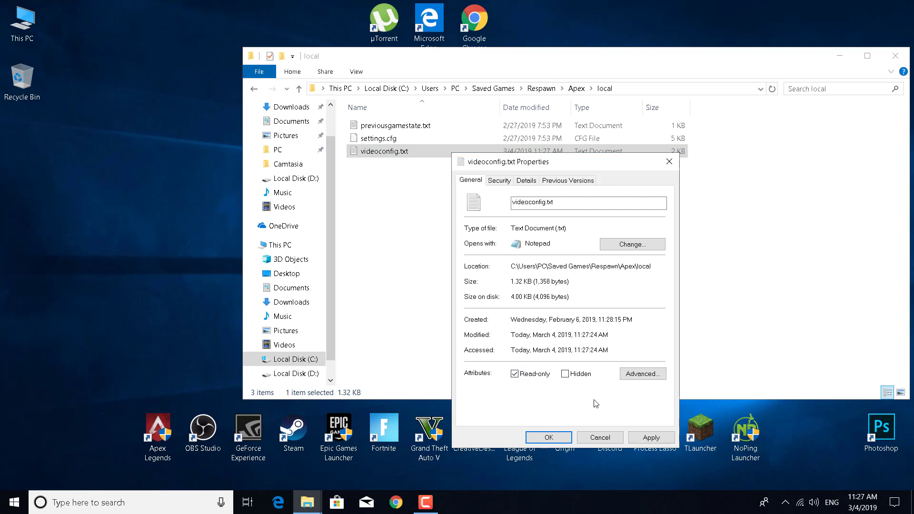
{"action": "mouse_move", "coordinate": [514, 363]}
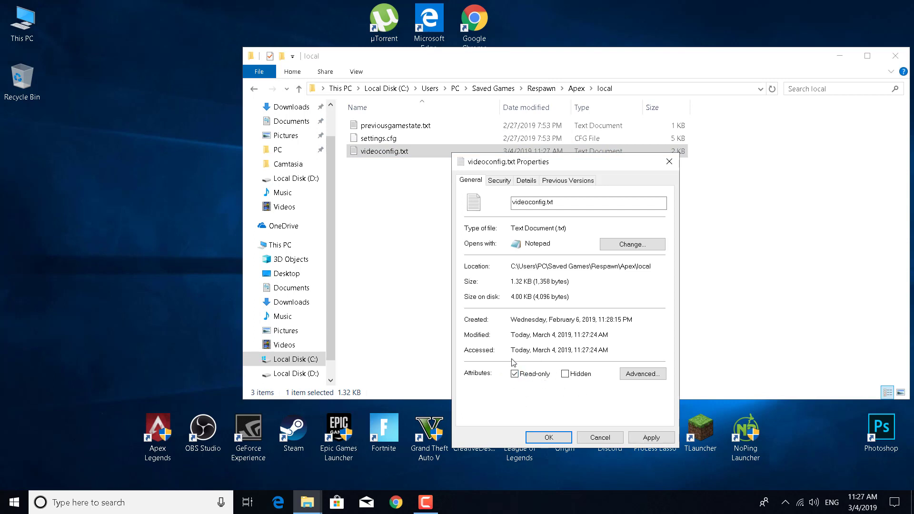
{"action": "mouse_move", "coordinate": [629, 431]}
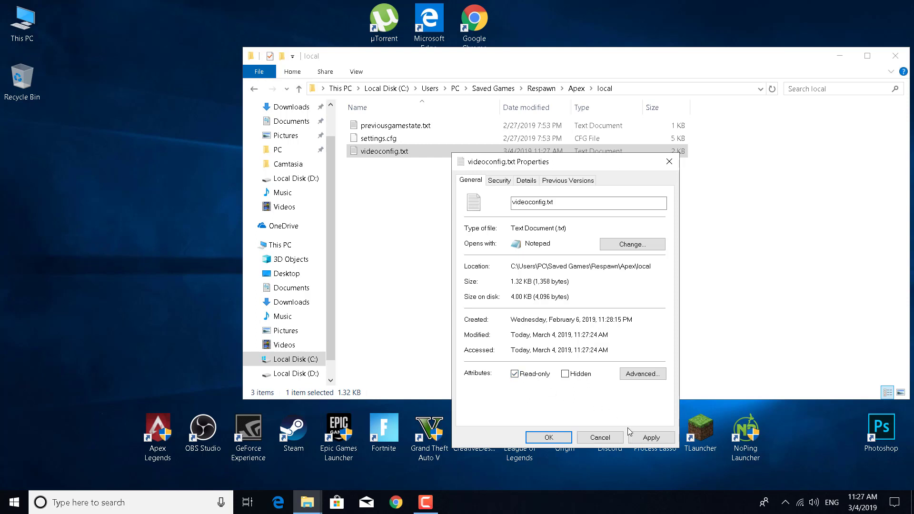
{"action": "left_click", "coordinate": [546, 437]}
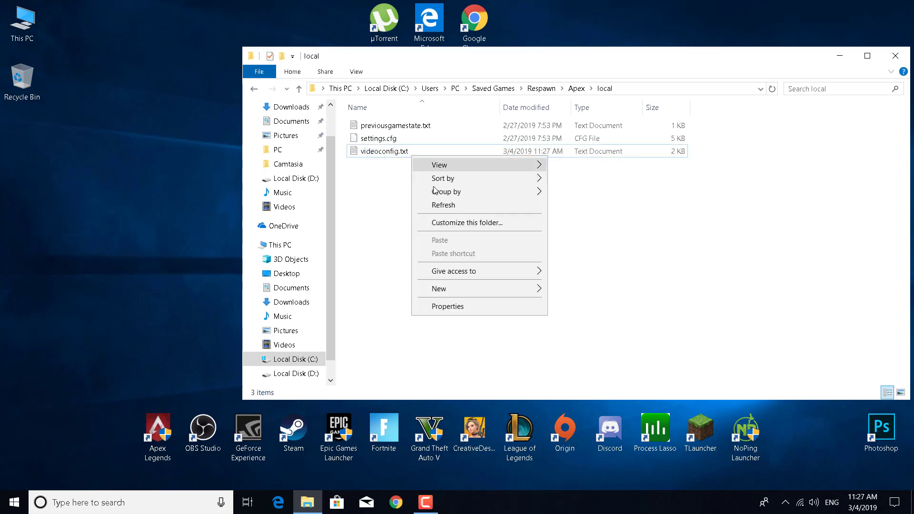
Recheck Read-only on videoconfig.txt in Properties, confirm, and close the folder window
{"action": "right_click", "coordinate": [384, 151]}
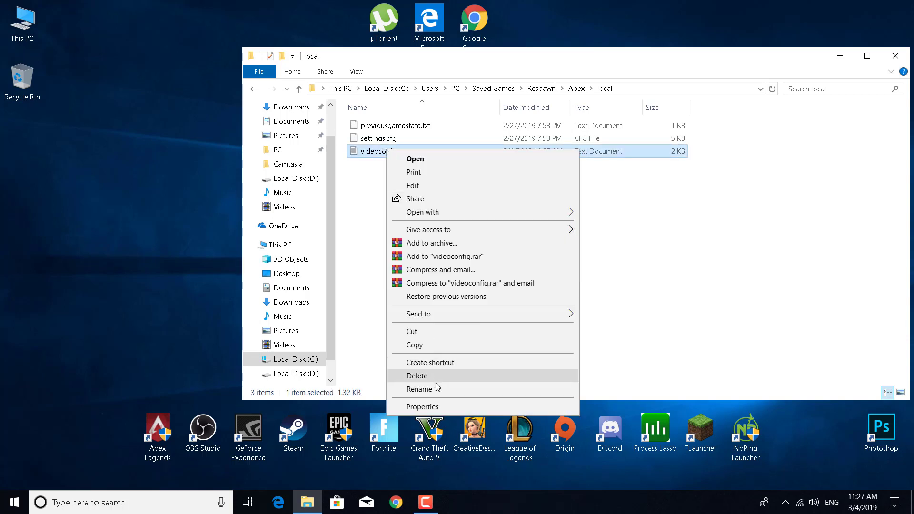
{"action": "left_click", "coordinate": [422, 406]}
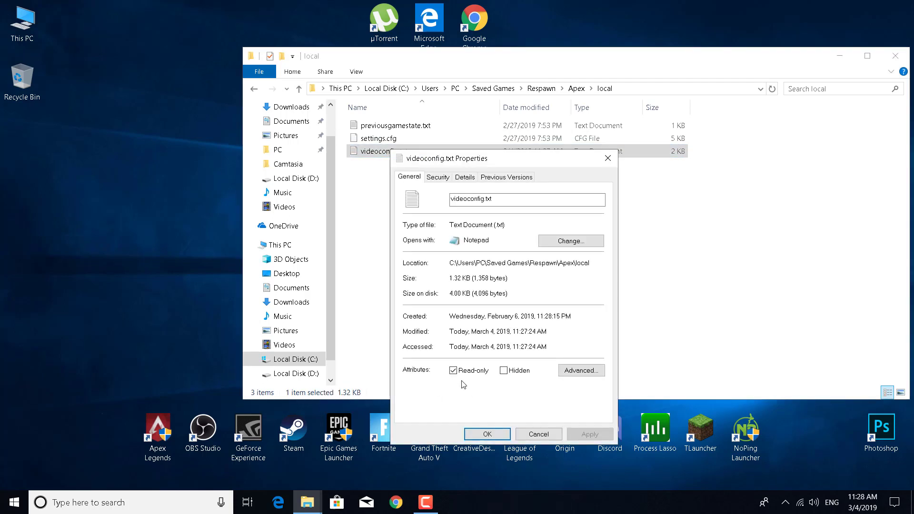
{"action": "left_click", "coordinate": [453, 370]}
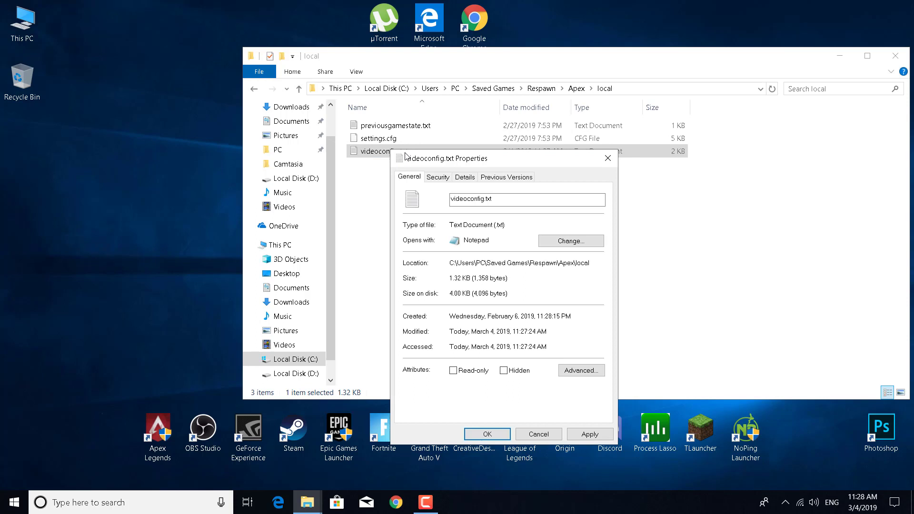
{"action": "mouse_move", "coordinate": [462, 368]}
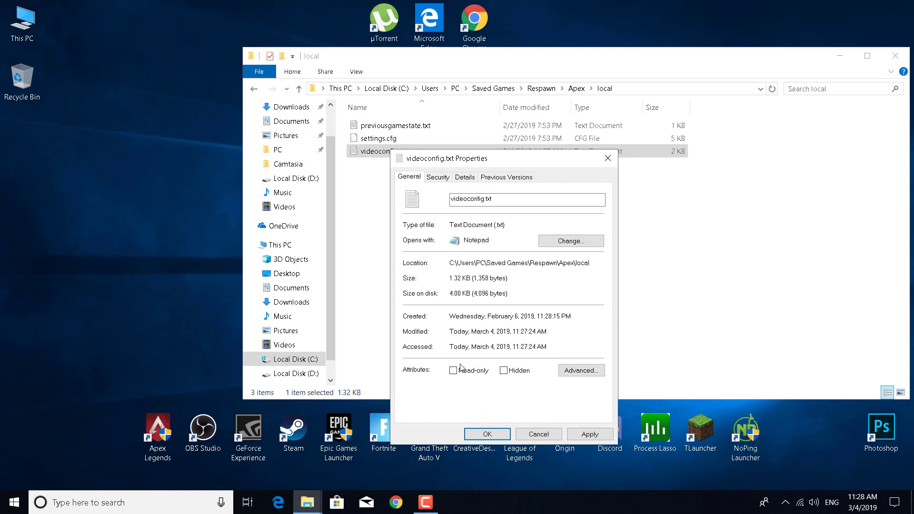
{"action": "left_click", "coordinate": [453, 369]}
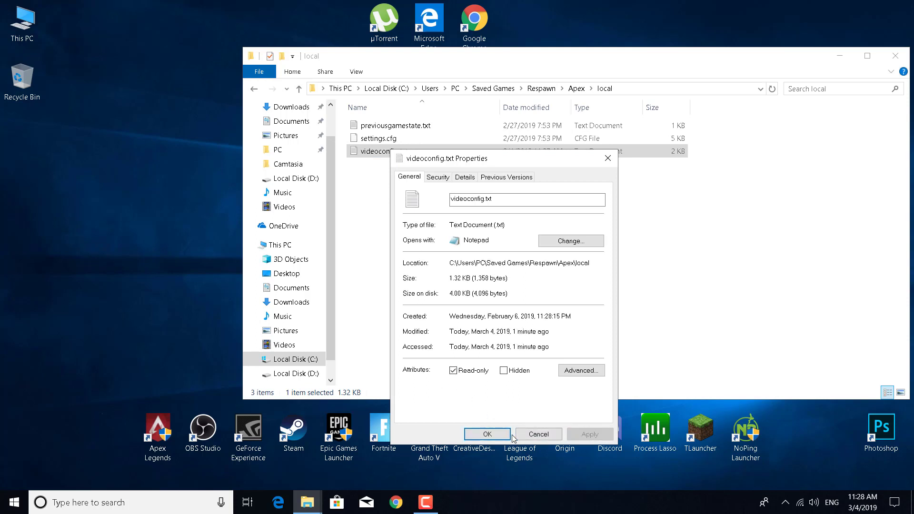
{"action": "left_click", "coordinate": [487, 434]}
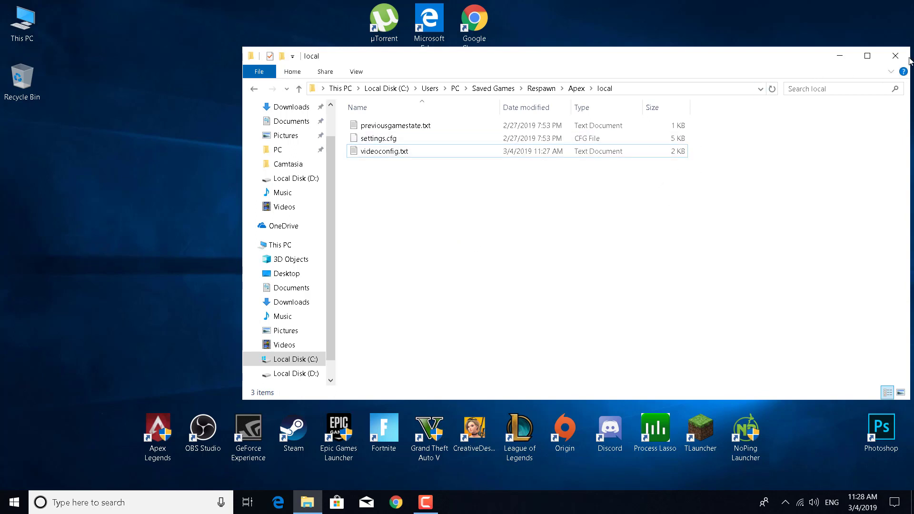
{"action": "left_click", "coordinate": [896, 56]}
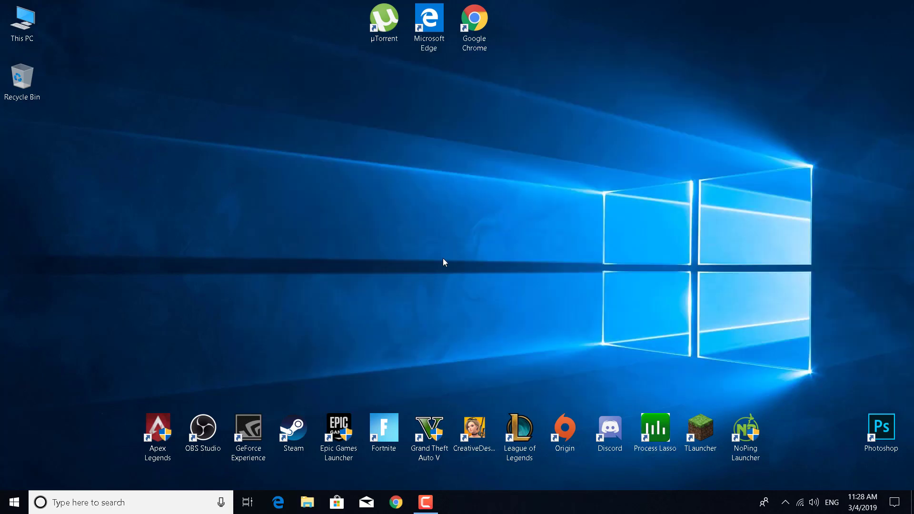
{"action": "mouse_move", "coordinate": [438, 247]}
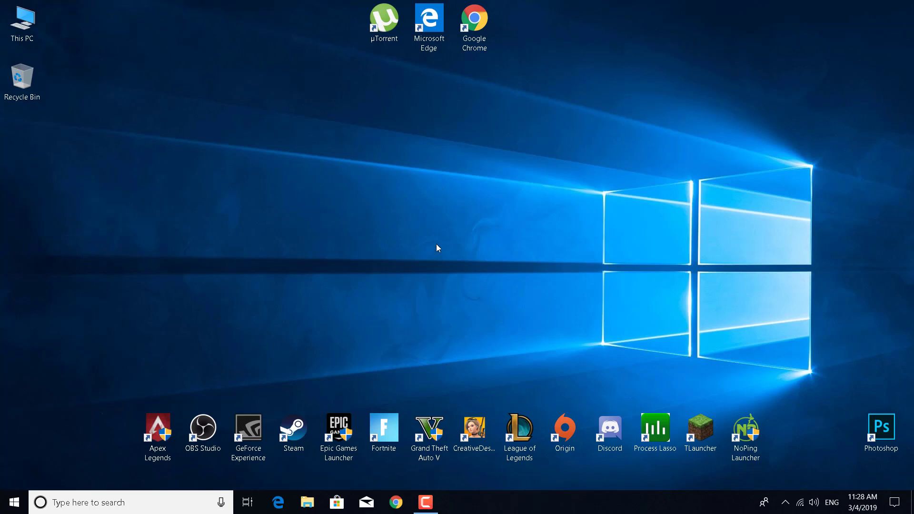